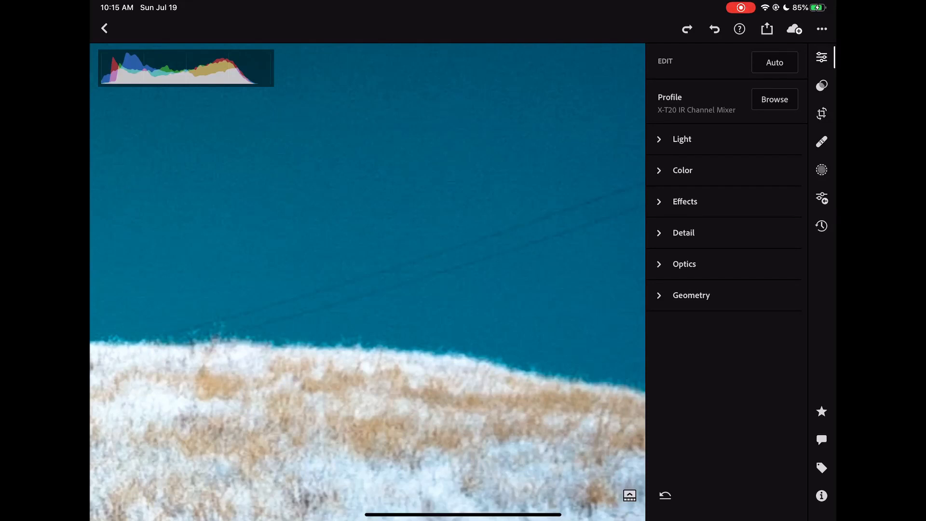
Step: Activate the Healing Brush in Heal mode on the infrared landscape
left_click(821, 142)
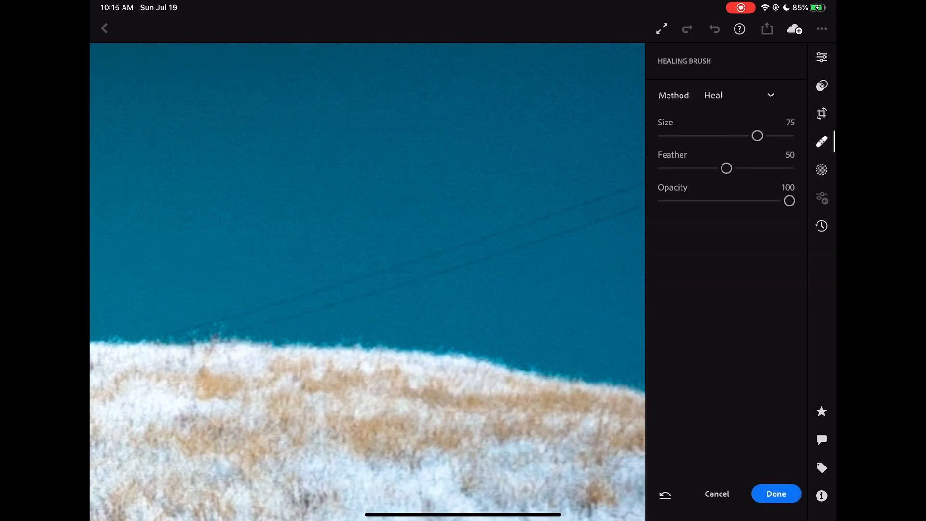
Step: Paint out the power lines over the sky and apply the healing with Done
left_click(367, 275)
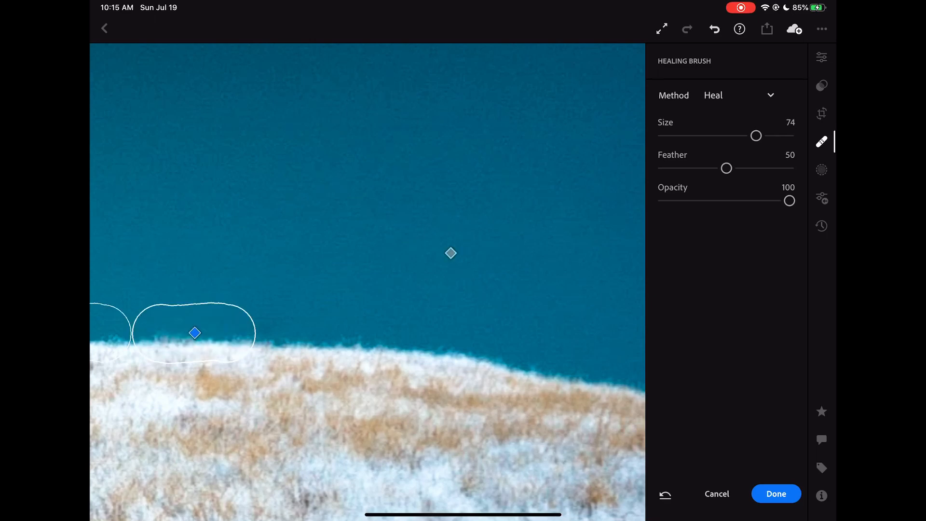
left_click(776, 494)
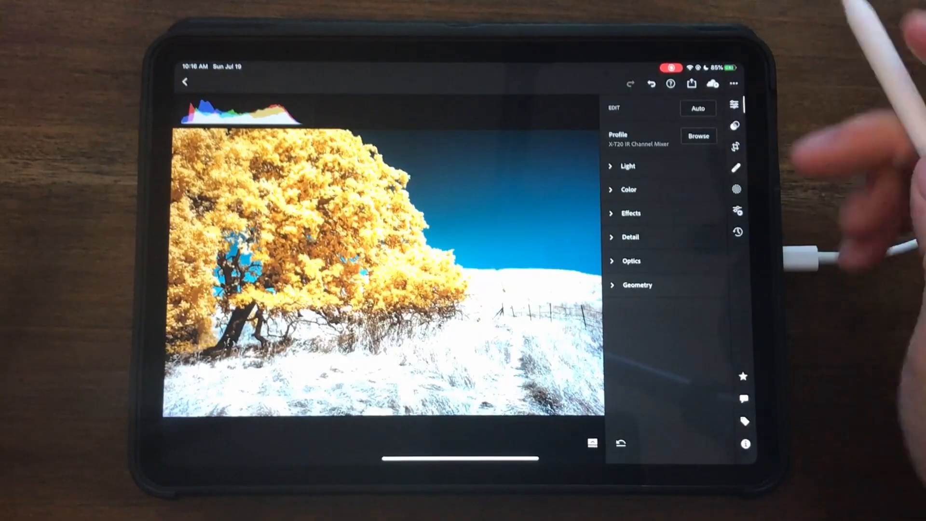
Step: In Color Mix Hue, set Aqua to +3 and Blue to +5 for the sky
left_click(629, 190)
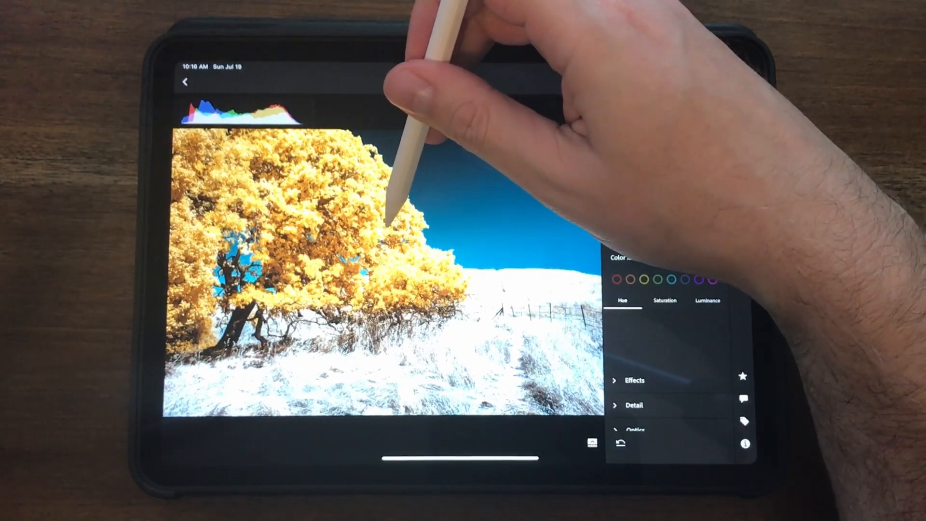
left_click(687, 279)
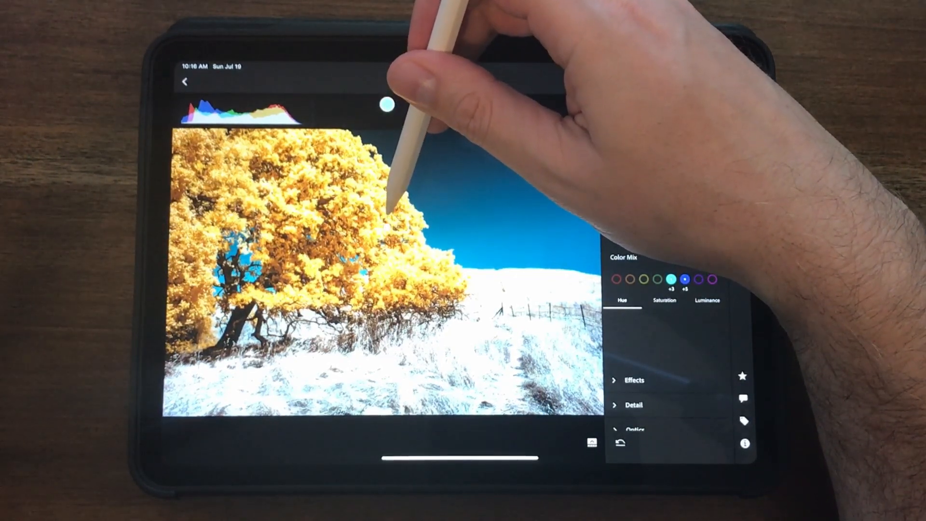